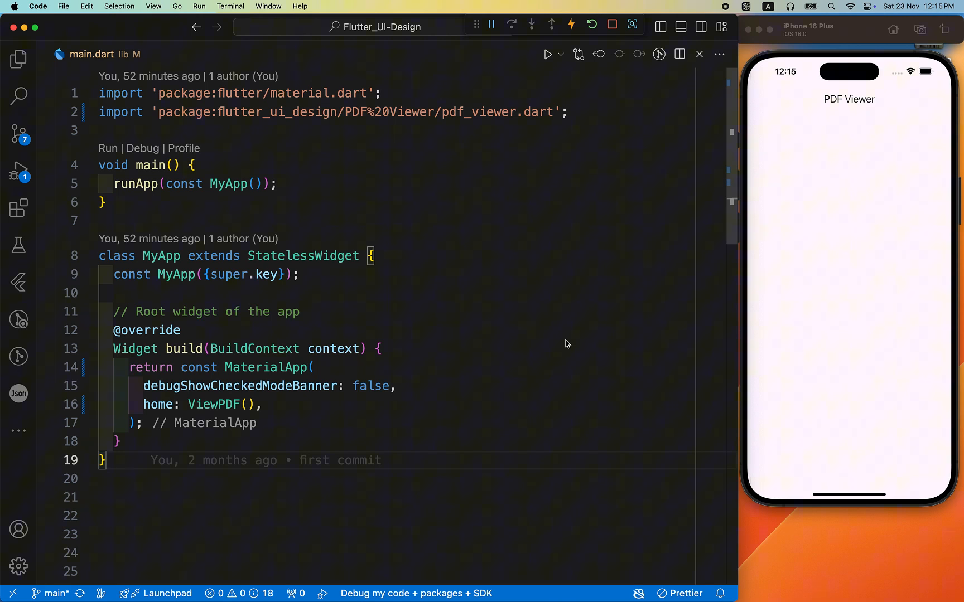
mouse_move(464, 281)
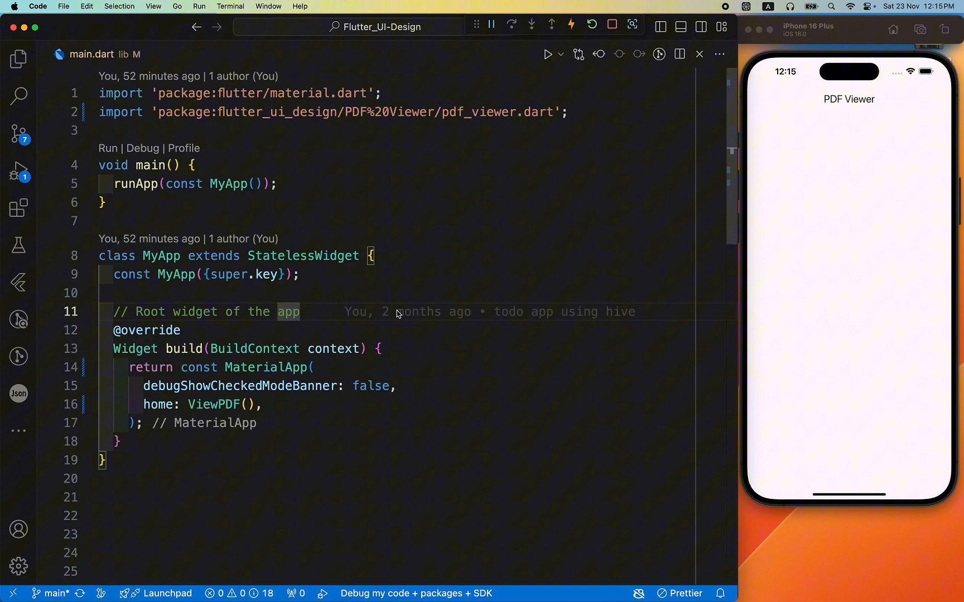
mouse_move(450, 285)
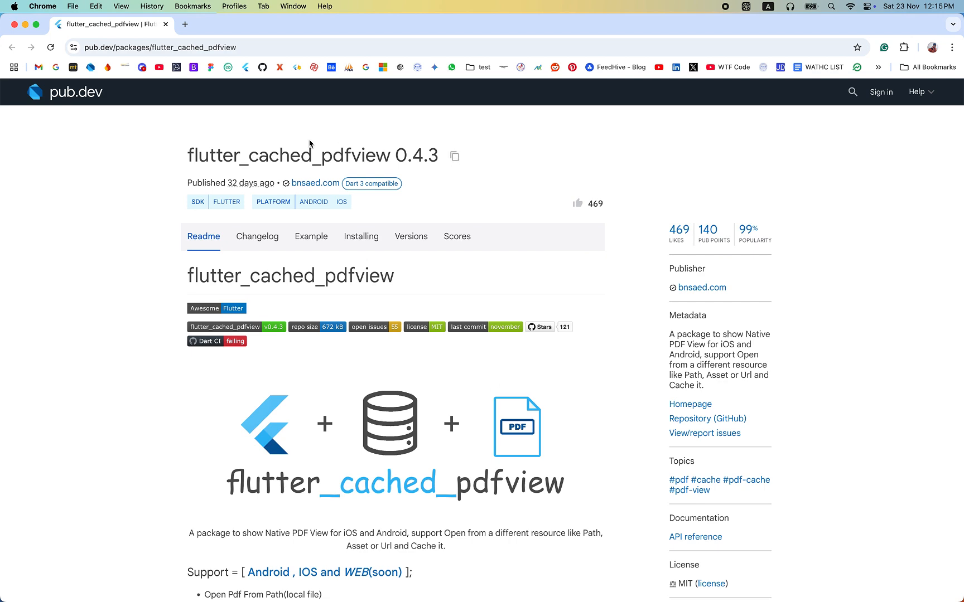
Set the Scaffold body to PDF(...).fromAsset('assets/pdf/file-example.pdf'), removing onPageChanged and fixing the trailing comma.
scroll("down", 3)
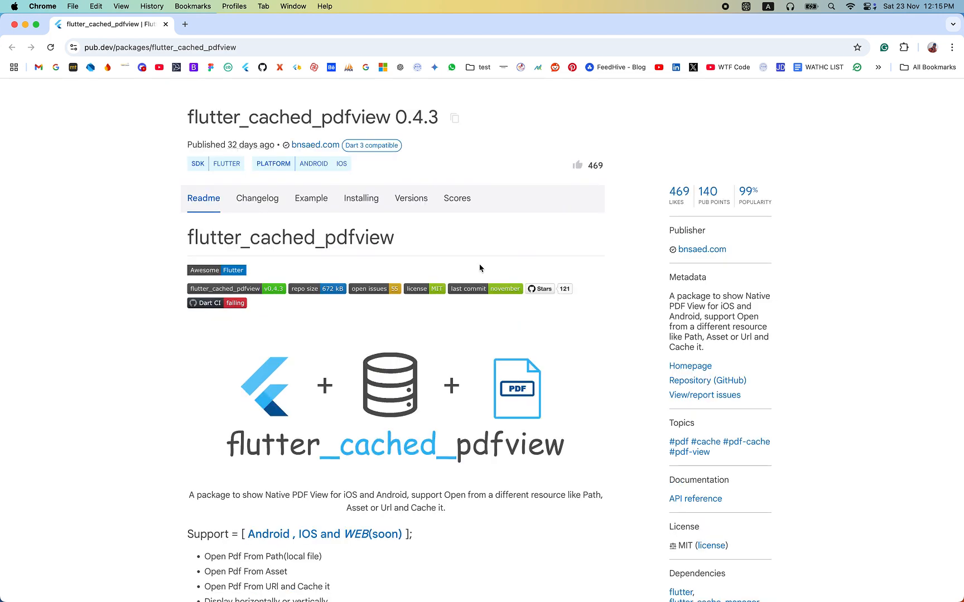
scroll("down", 3)
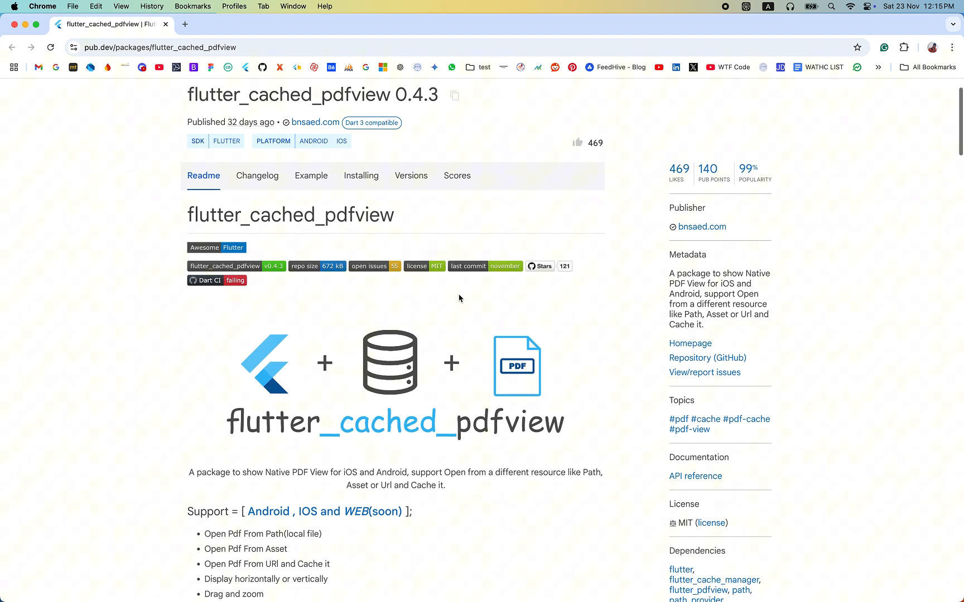
scroll("down", 3)
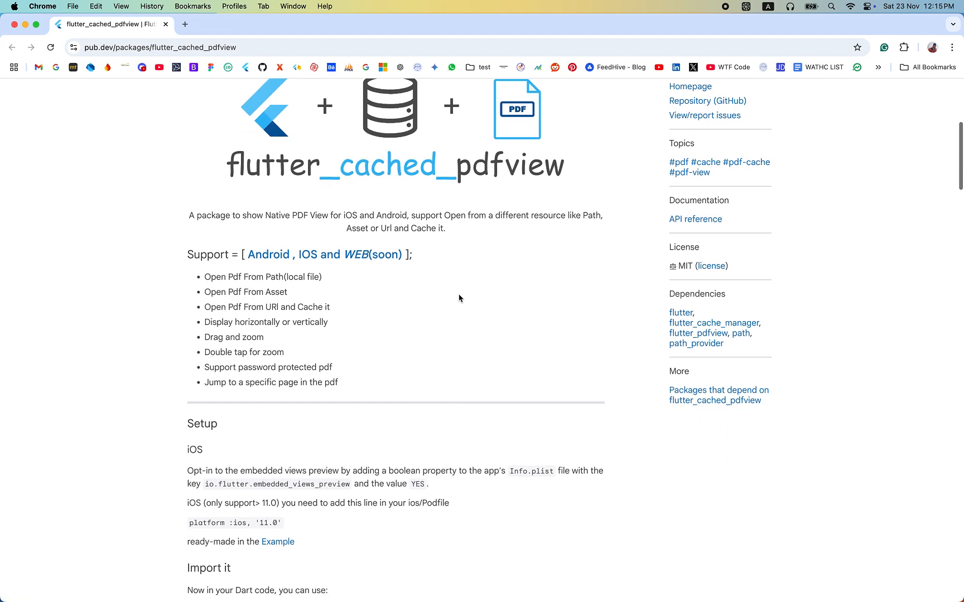
scroll("up", 3)
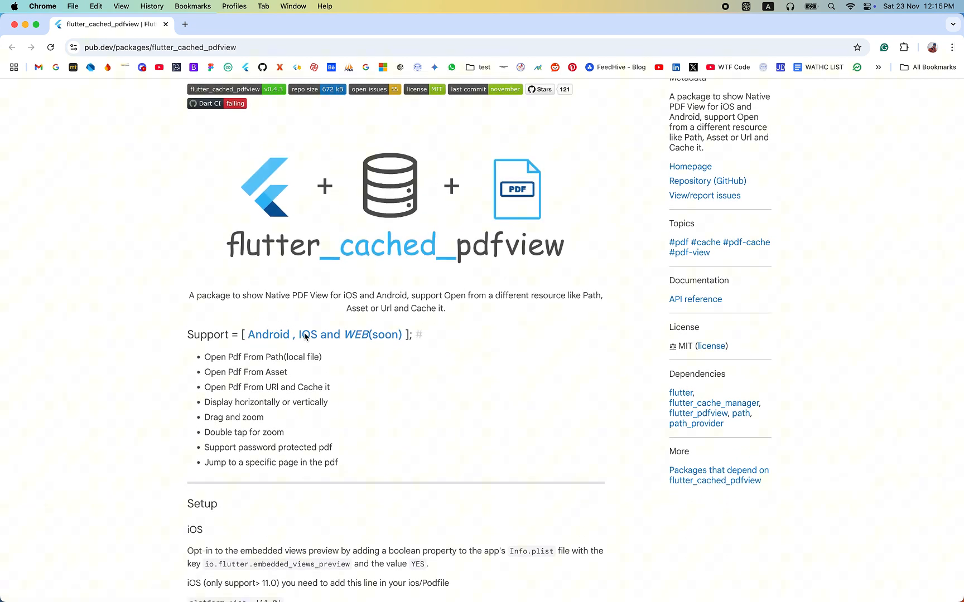
mouse_move(345, 330)
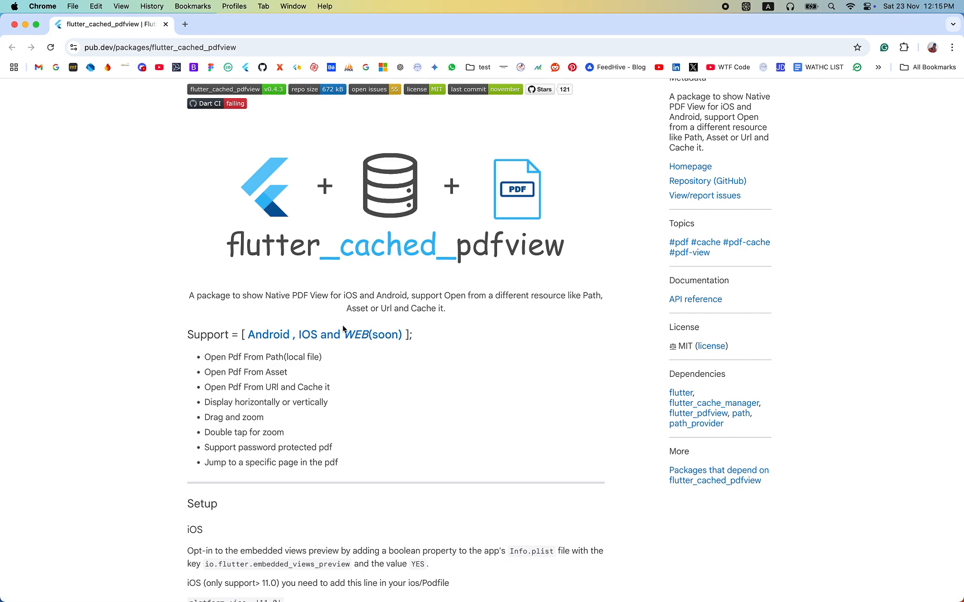
scroll("down", 3)
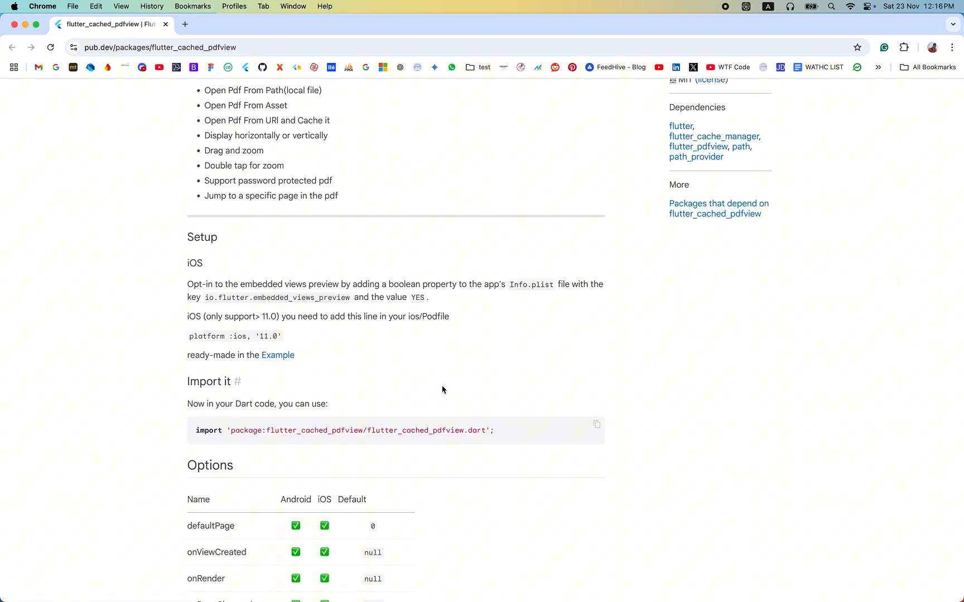
scroll("down", 3)
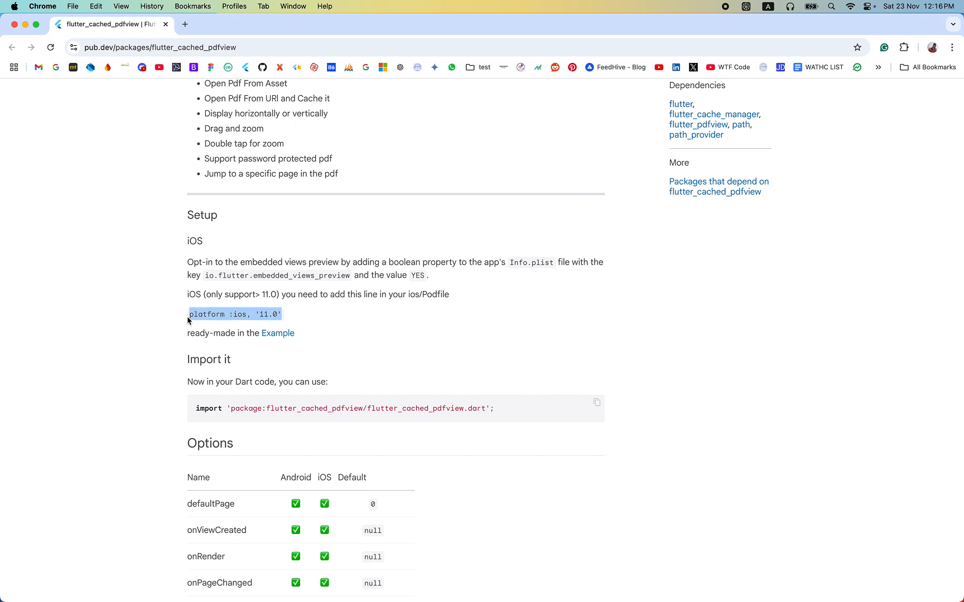
scroll("down", 3)
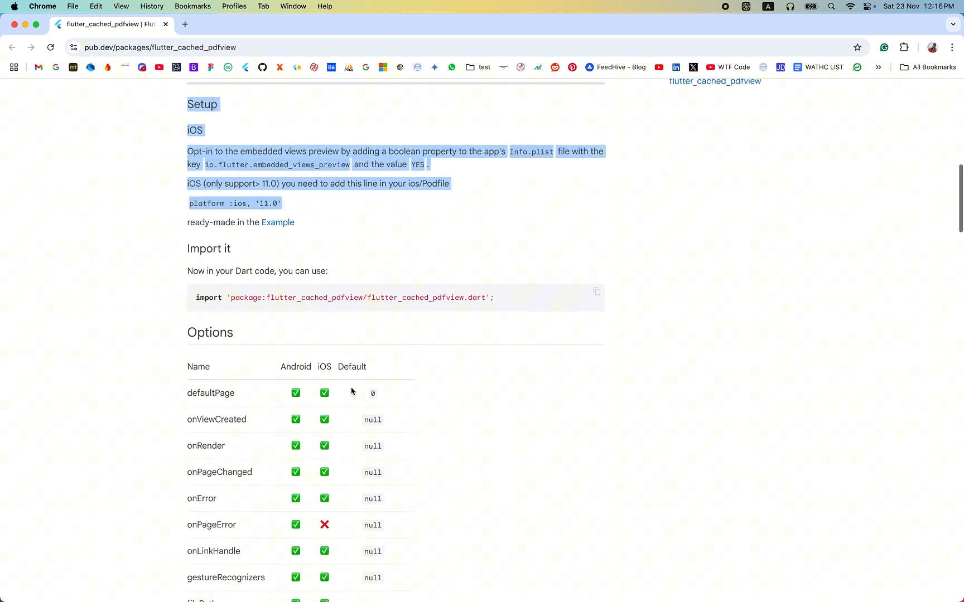
scroll("down", 3)
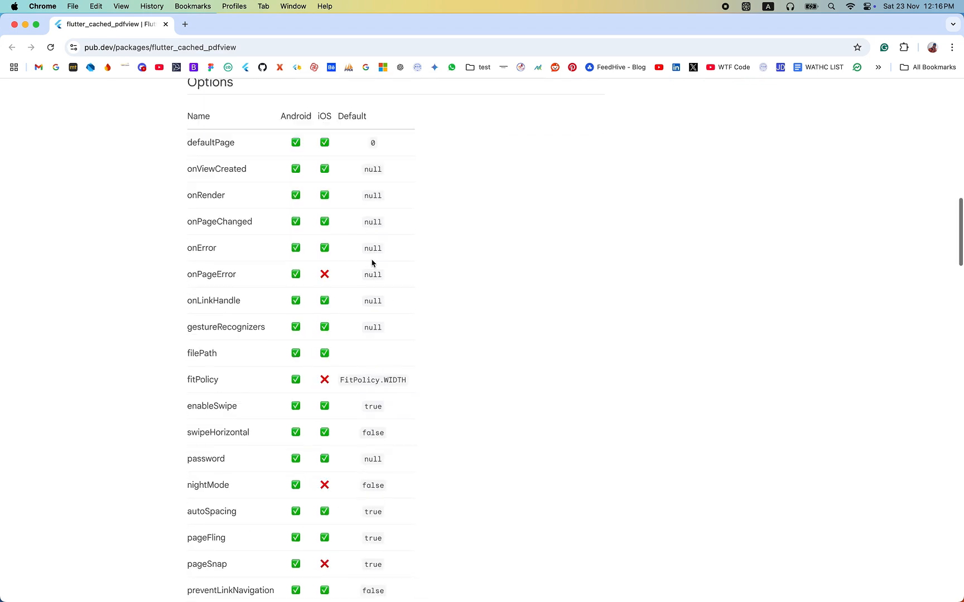
scroll("down", 3)
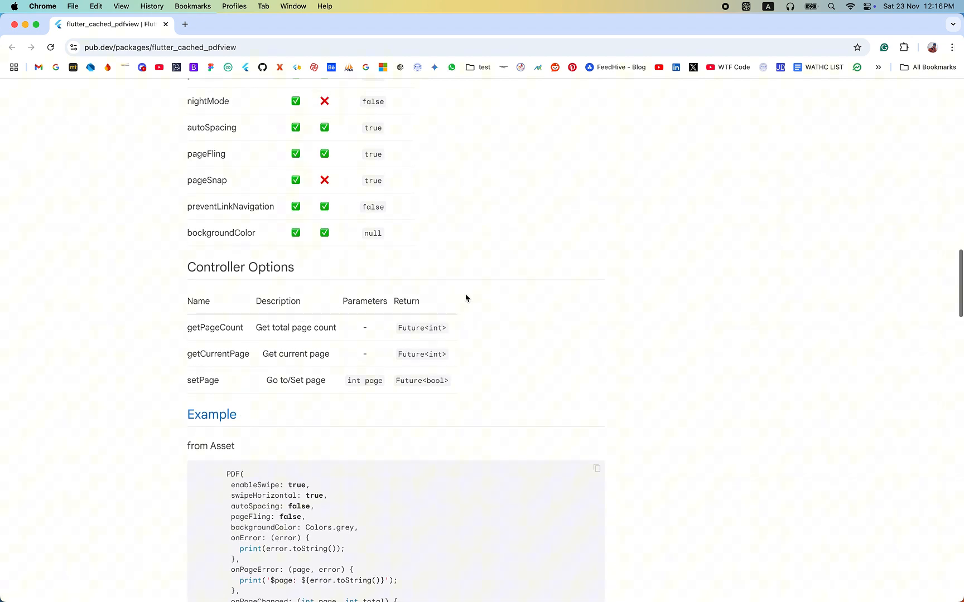
scroll("down", 3)
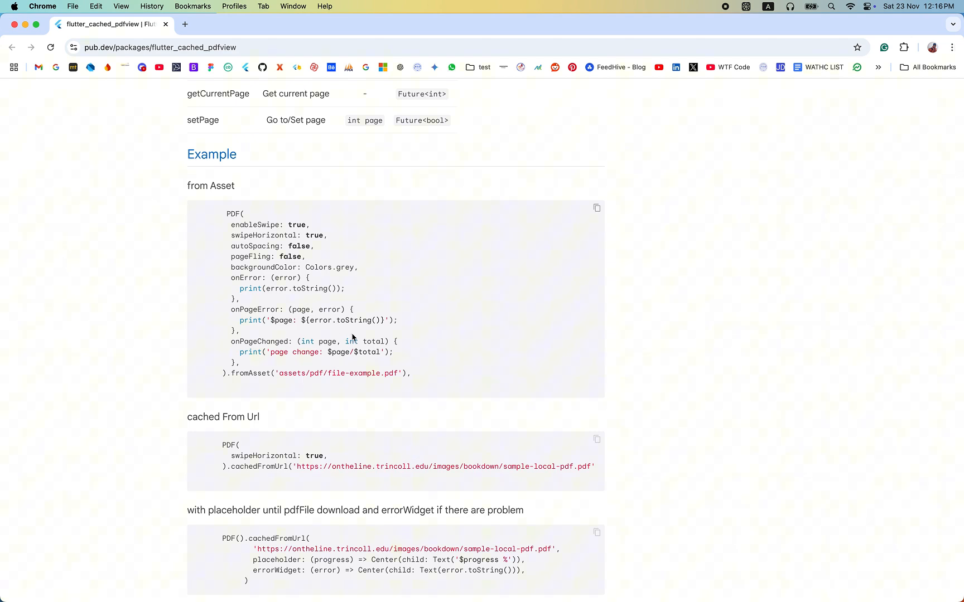
scroll("up", 3)
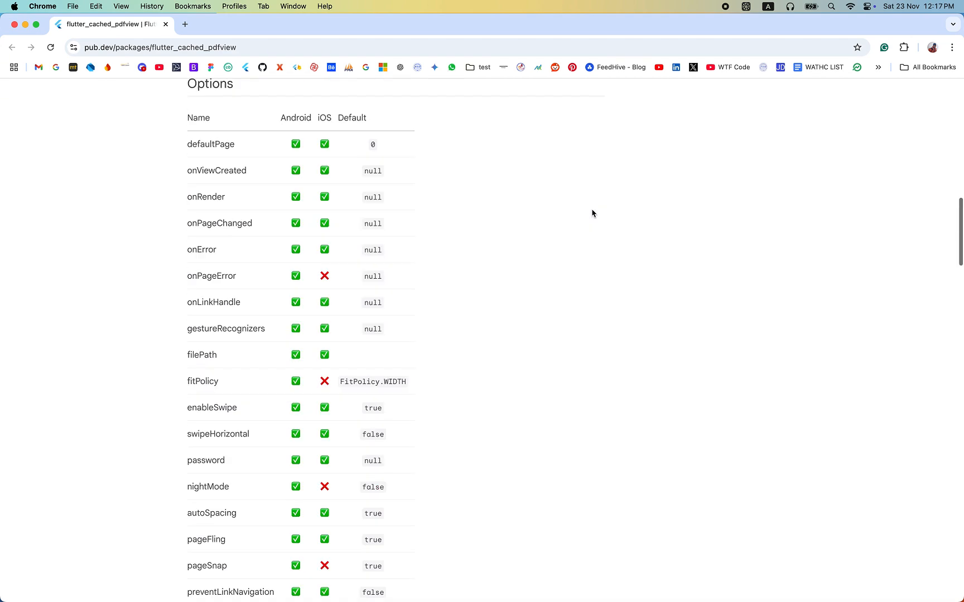
scroll("up", 3)
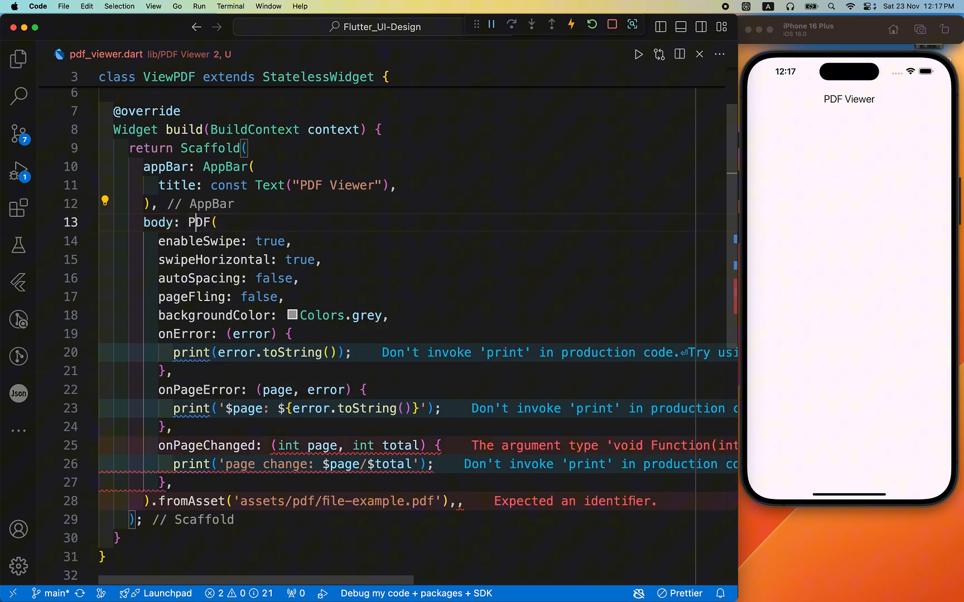
scroll("down", 3)
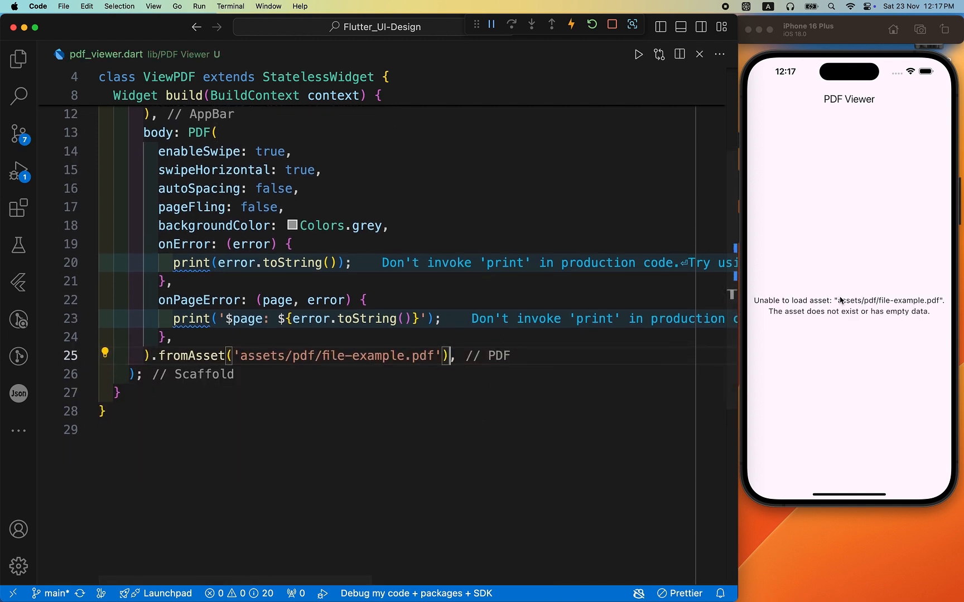
left_click(297, 375)
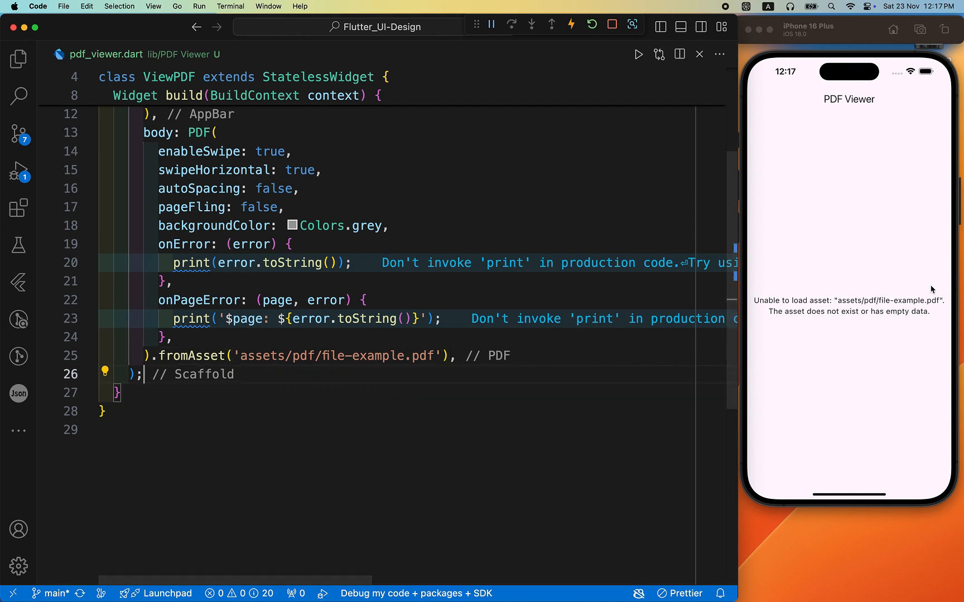
mouse_move(18, 59)
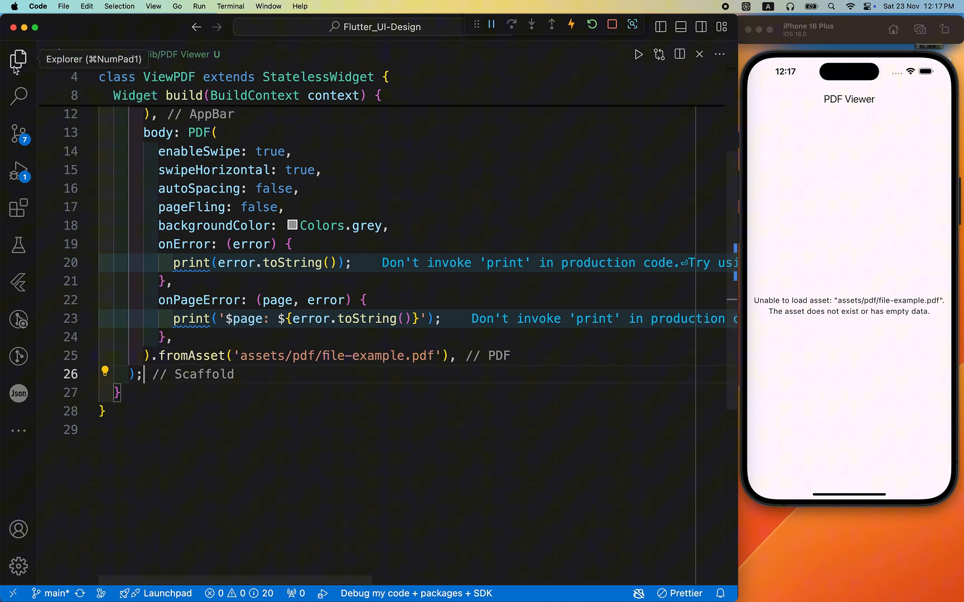
Copy the relative path of assets/pdf/flutter_tutorial.pdf for use in the fromAsset() call.
left_click(18, 60)
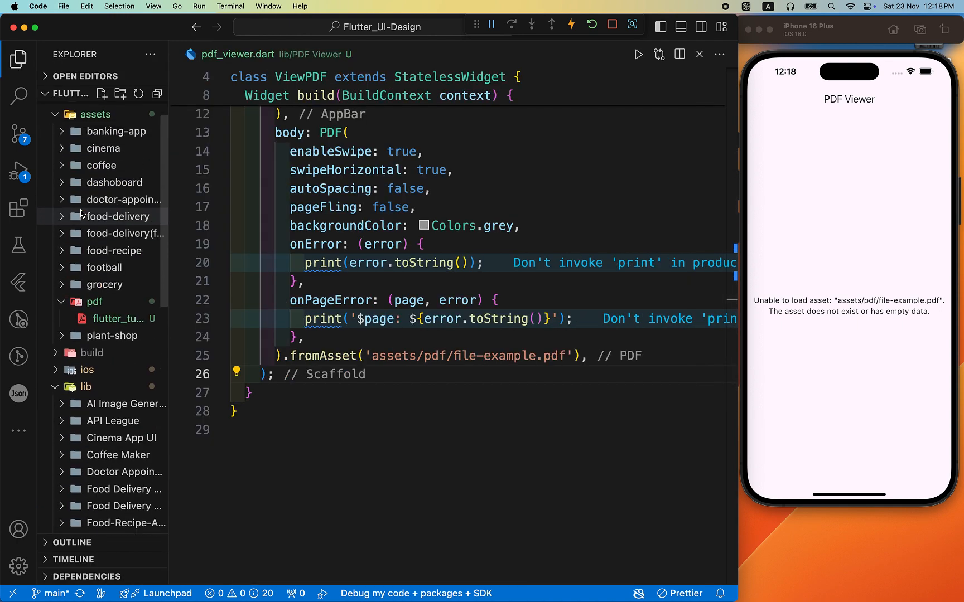
left_click(120, 318)
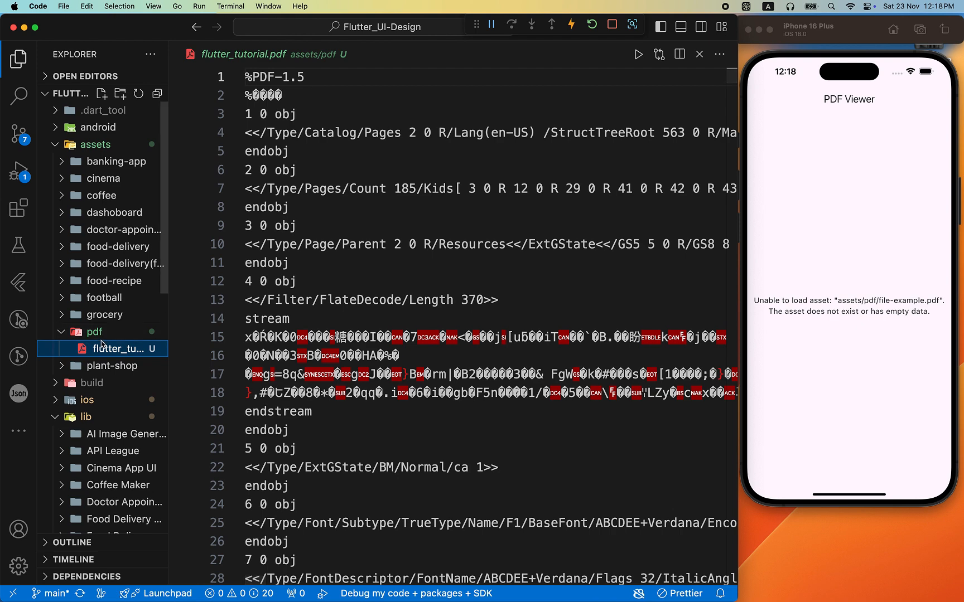
right_click(102, 348)
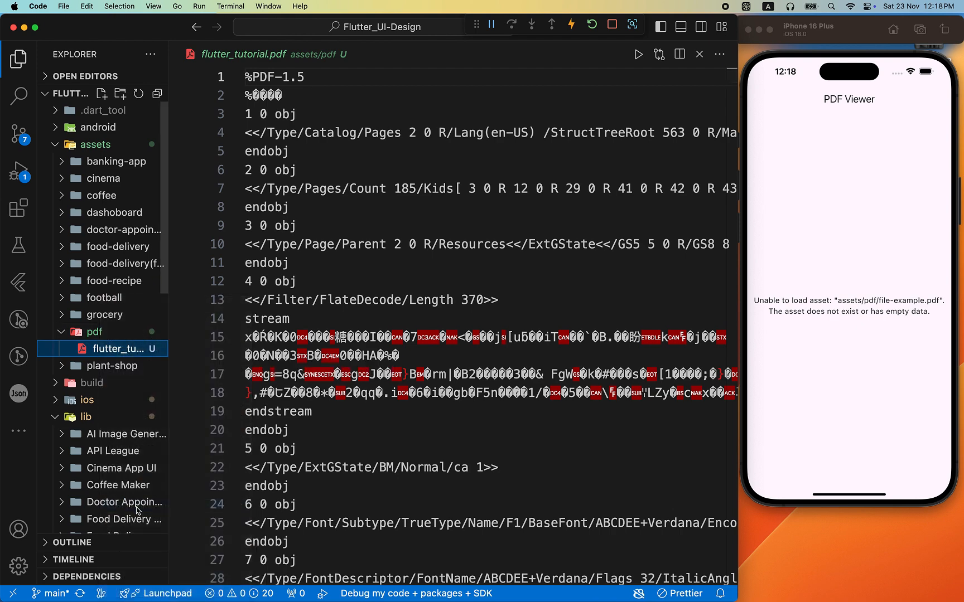
left_click(118, 334)
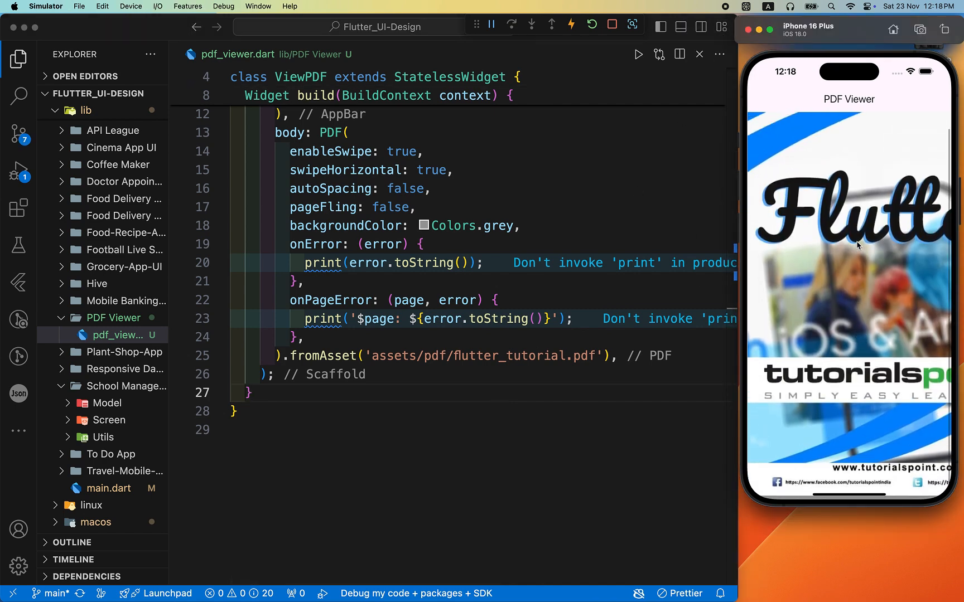
Set swipeHorizontal to false and wrap the PDF widget with 8.0 Padding via the code action.
scroll("down", 3)
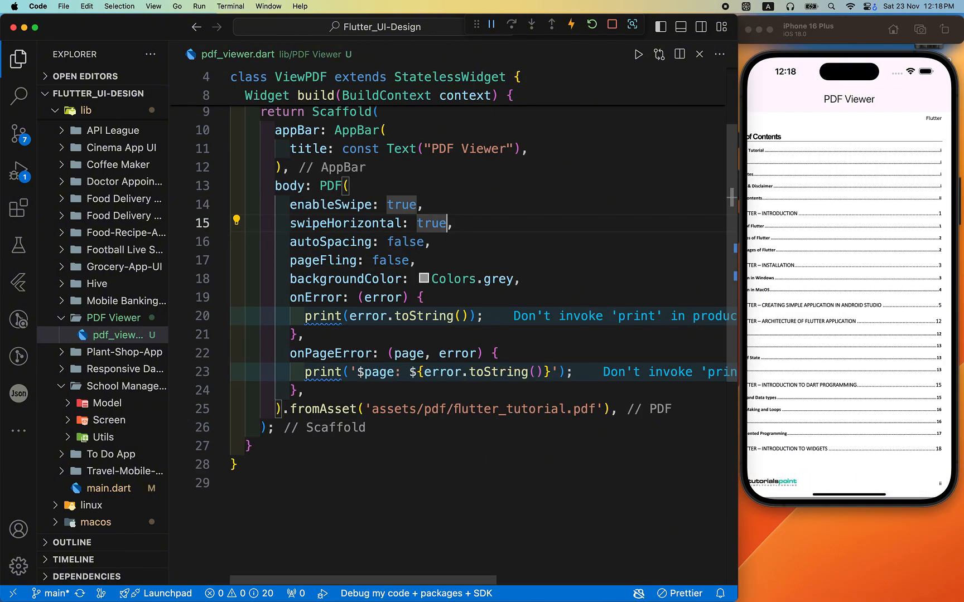
type("fals")
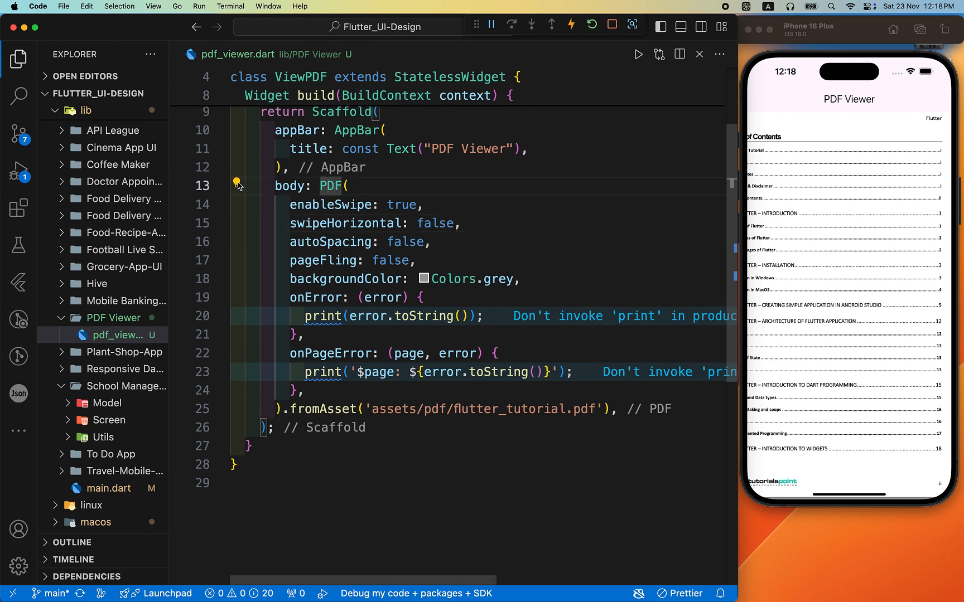
left_click(236, 184)
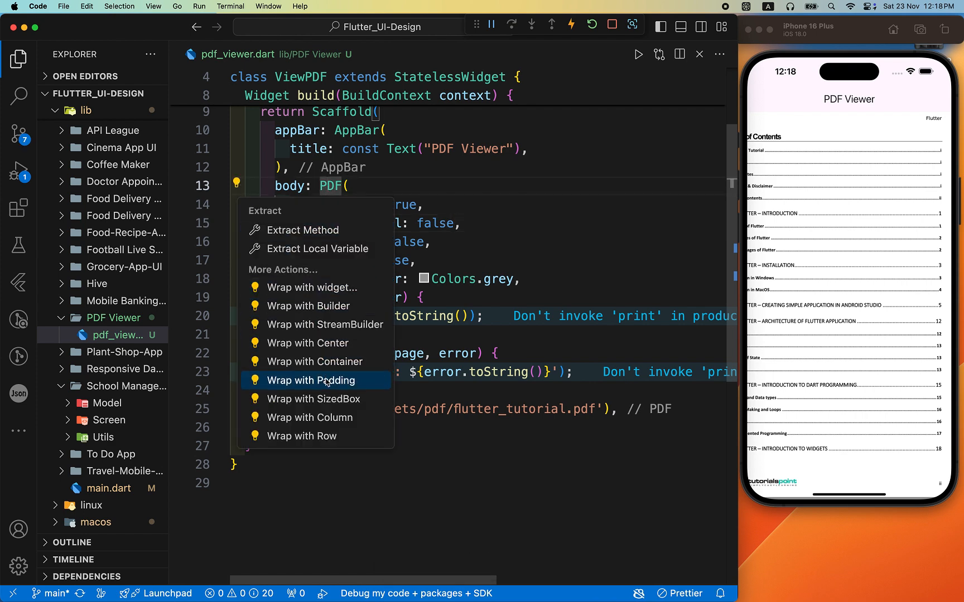
left_click(311, 380)
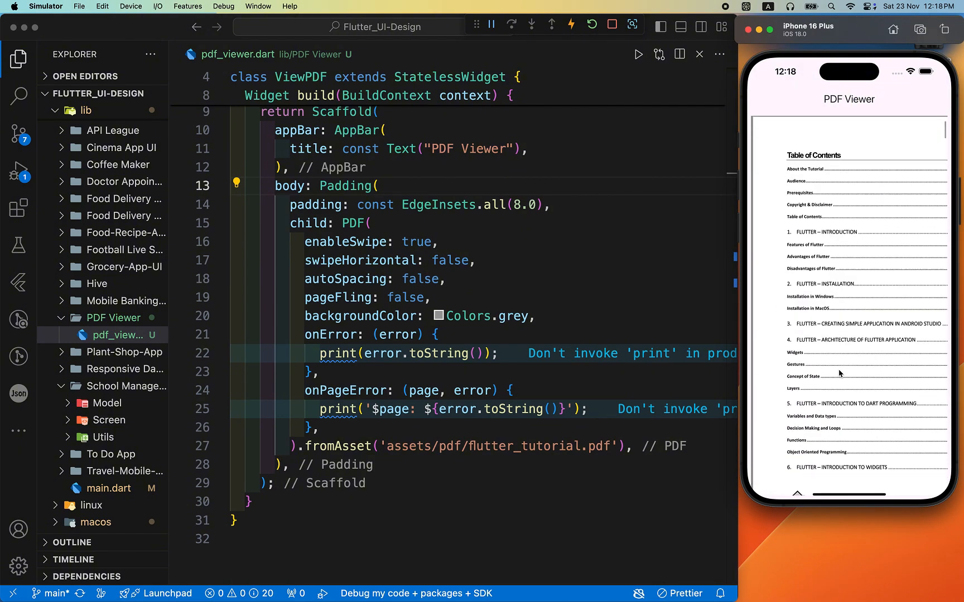
Scroll down through pdf_viewer.dart to review the code below the padded viewer.
scroll("down", 3)
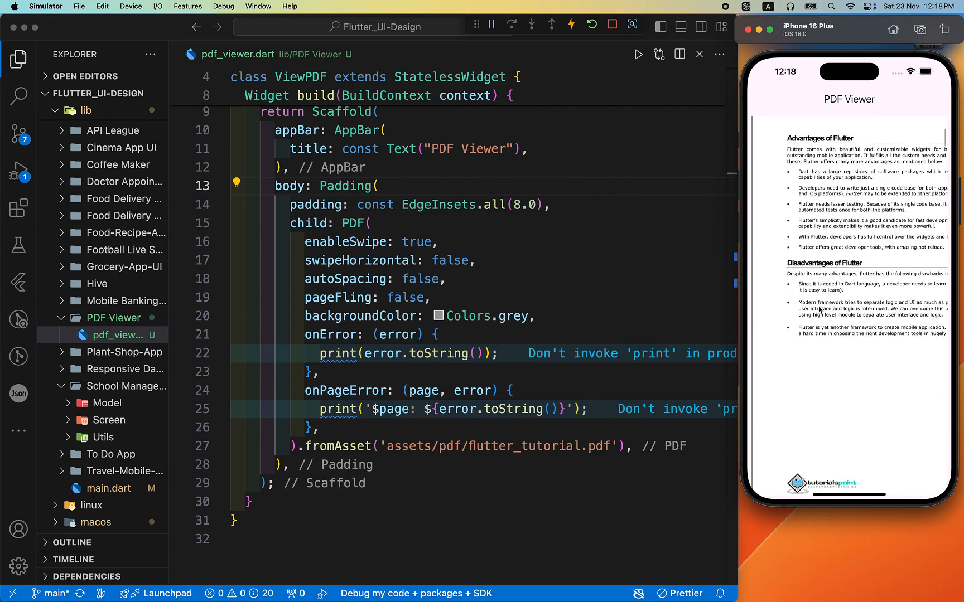
scroll("down", 3)
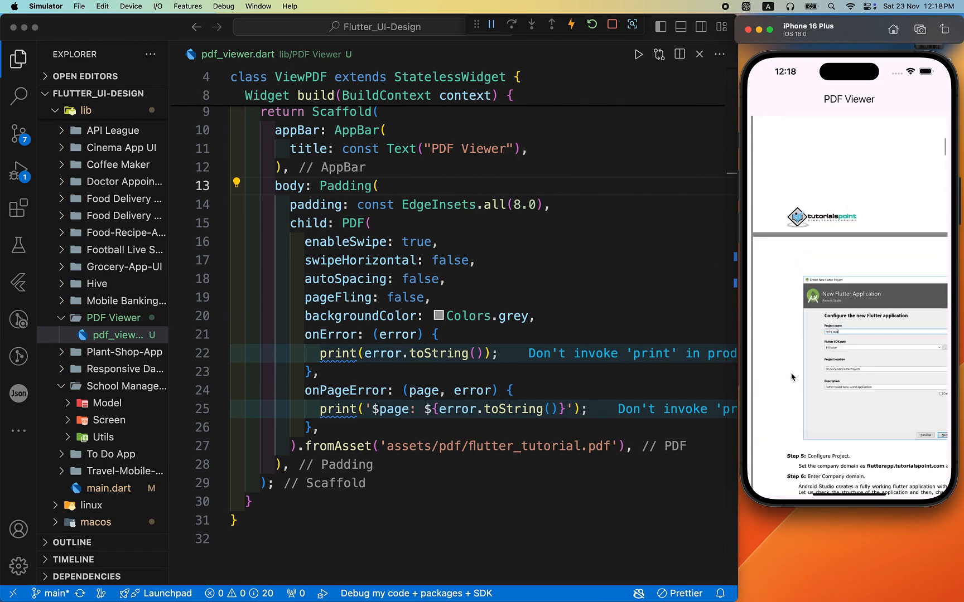
scroll("down", 3)
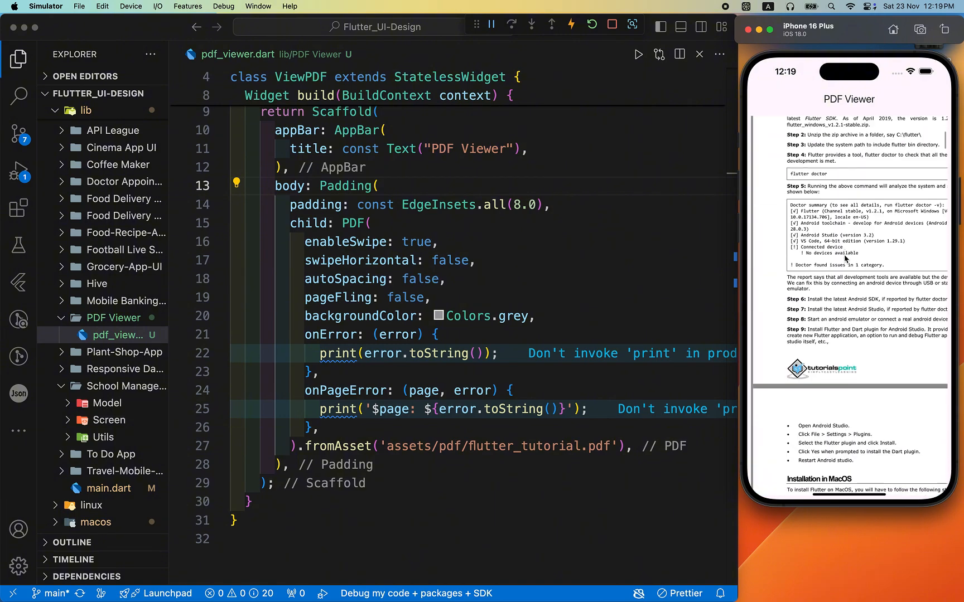
scroll("down", 3)
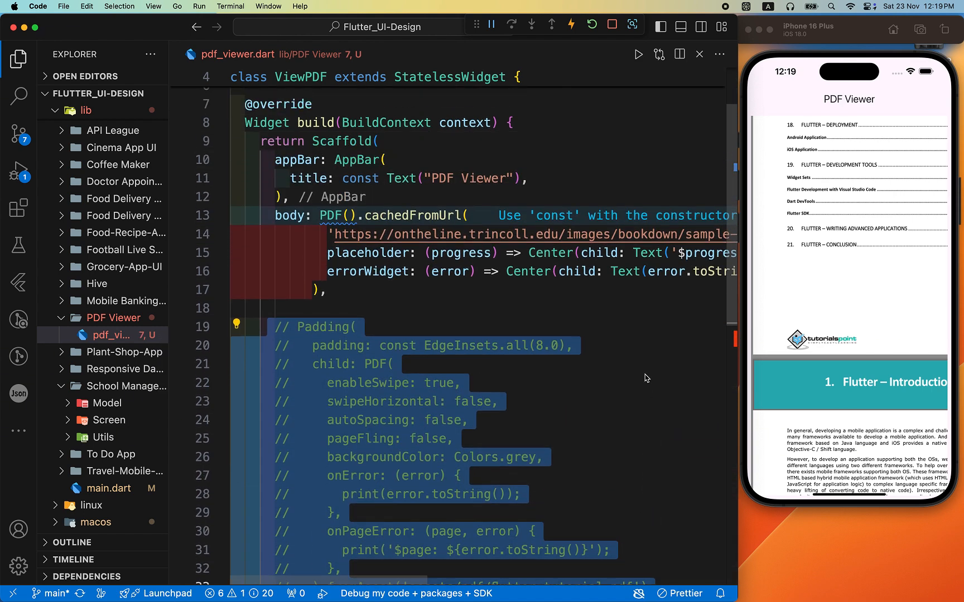
Go to the syntax error left after switching the body to PDF().cachedFromUrl with placeholder and errorWidget.
scroll("down", 3)
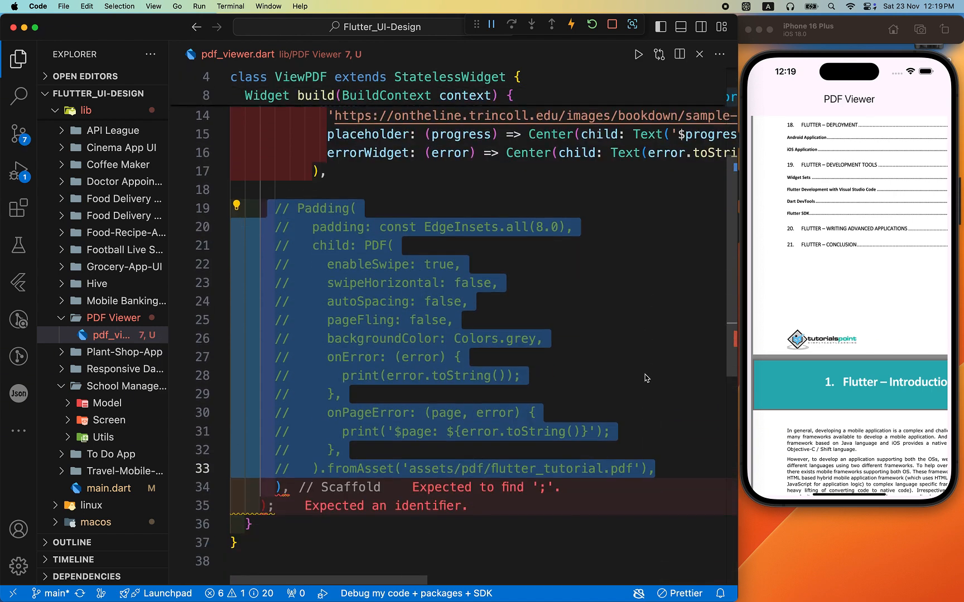
left_click(309, 466)
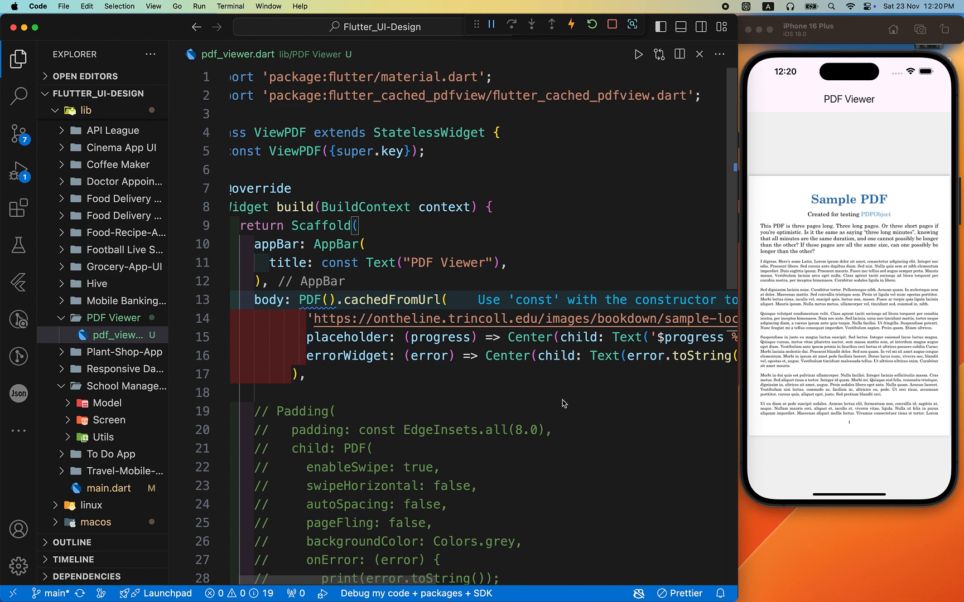
mouse_move(578, 455)
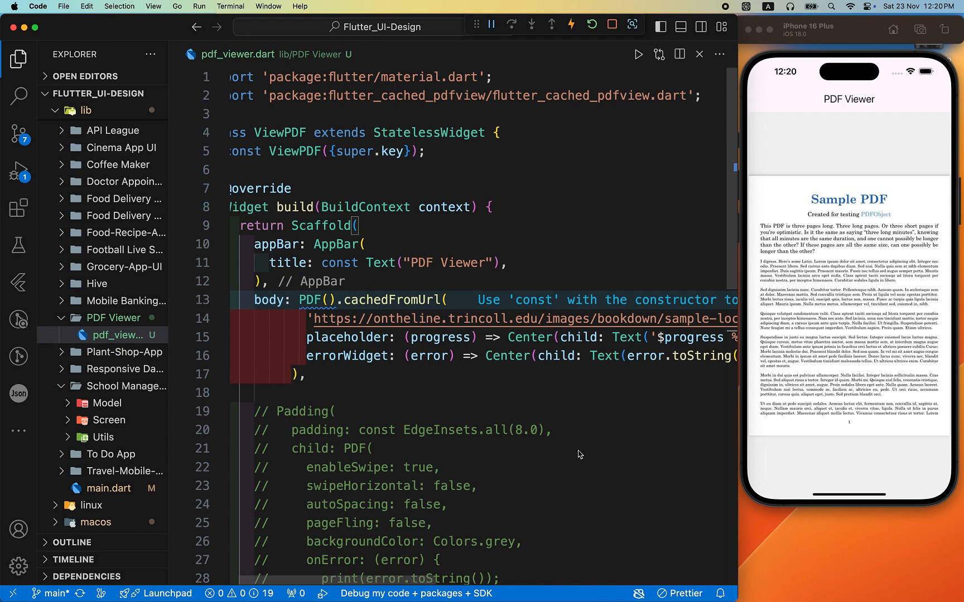
scroll("down", 3)
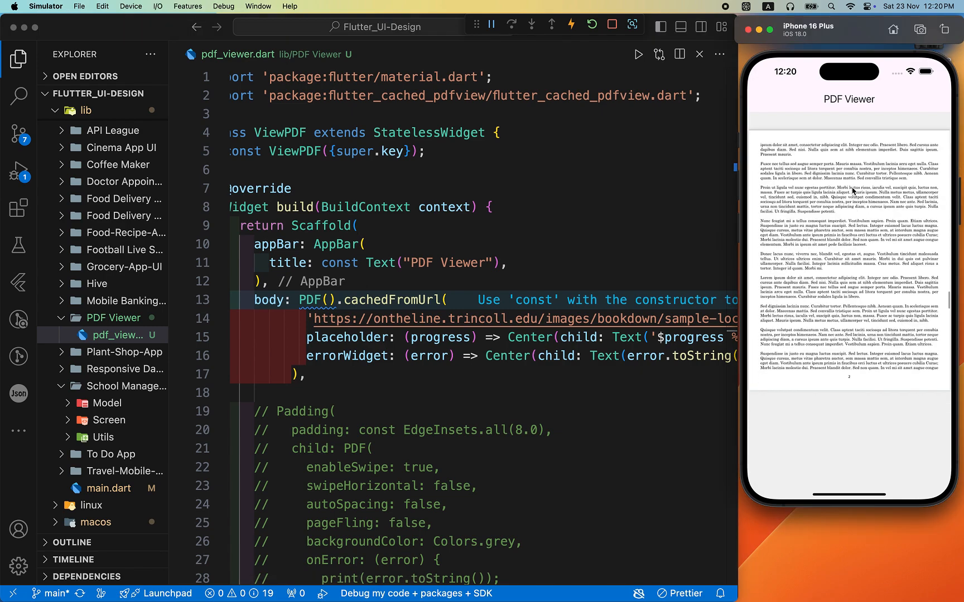
scroll("down", 3)
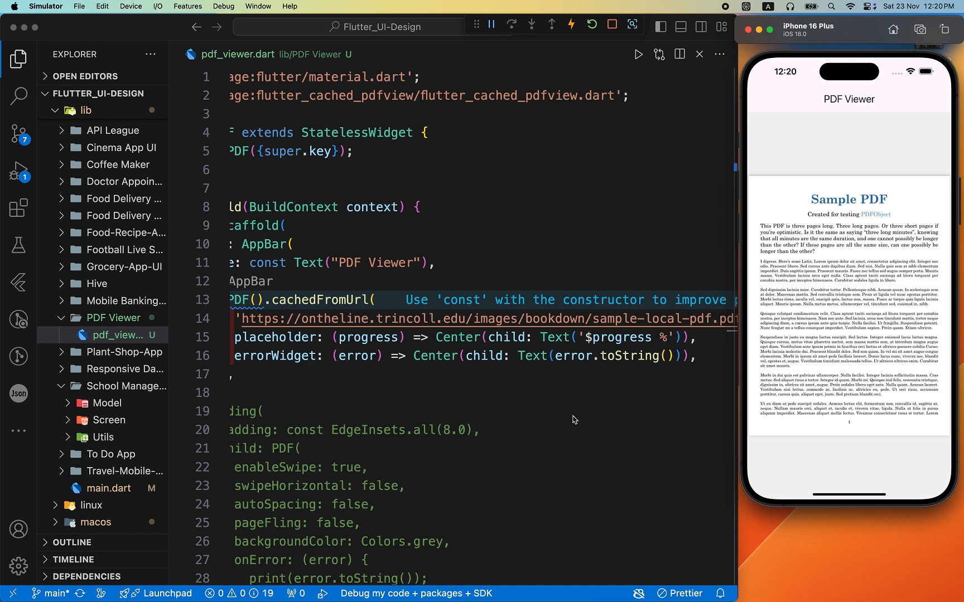
mouse_move(493, 183)
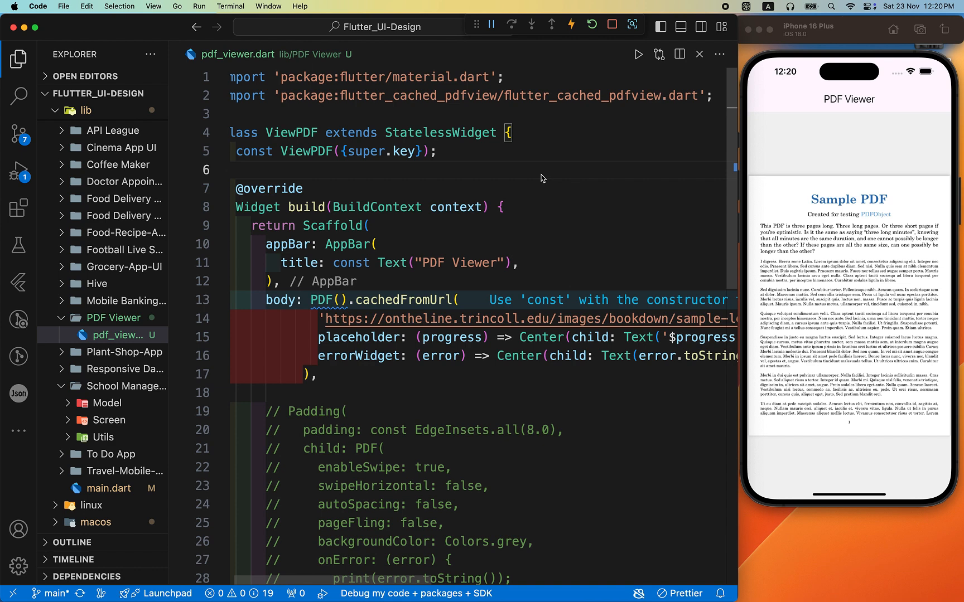
mouse_move(335, 300)
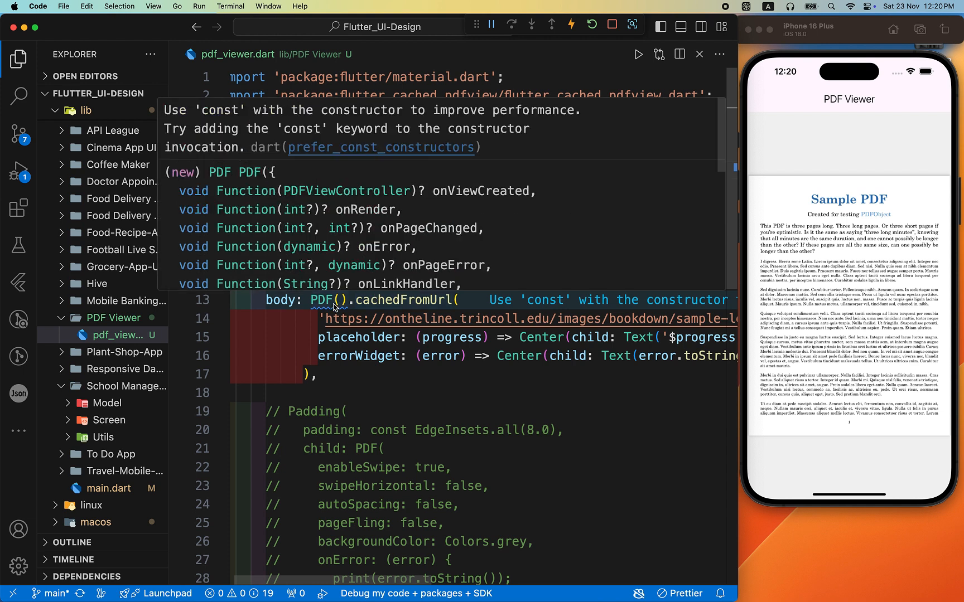